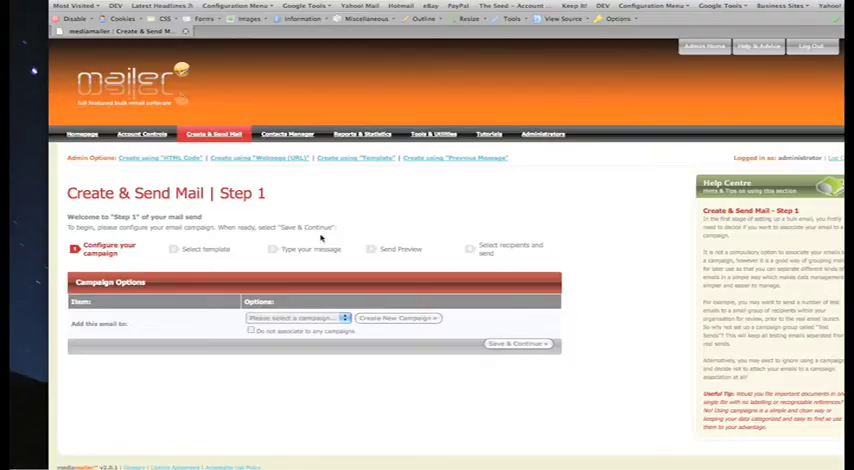
Choose the campaign this email belongs to in Step 1 of the wizard
scroll("down", 3)
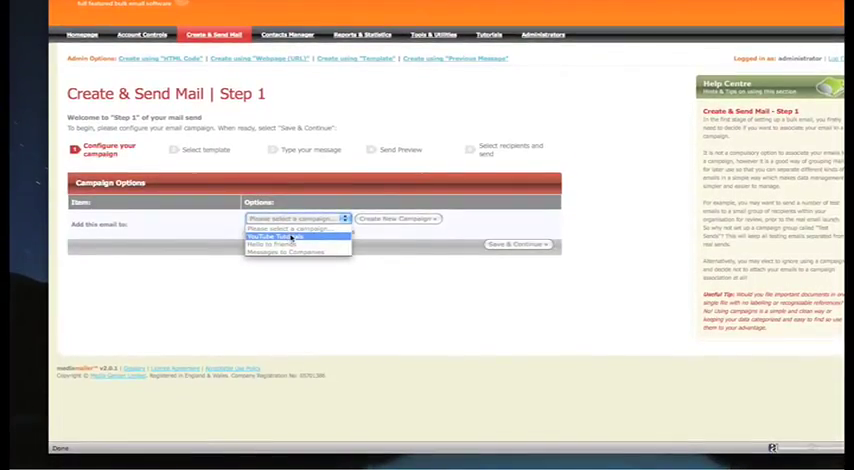
left_click(290, 236)
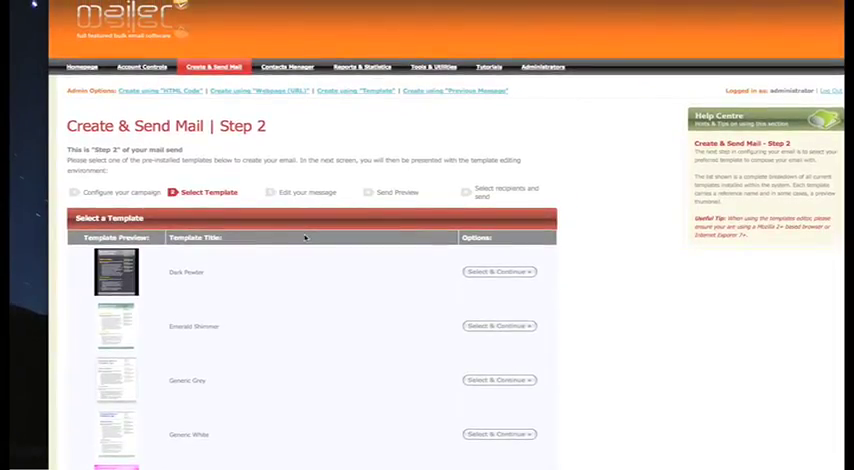
Select the MediaMailer codes template from the Step 2 list and continue to message editing
scroll("down", 3)
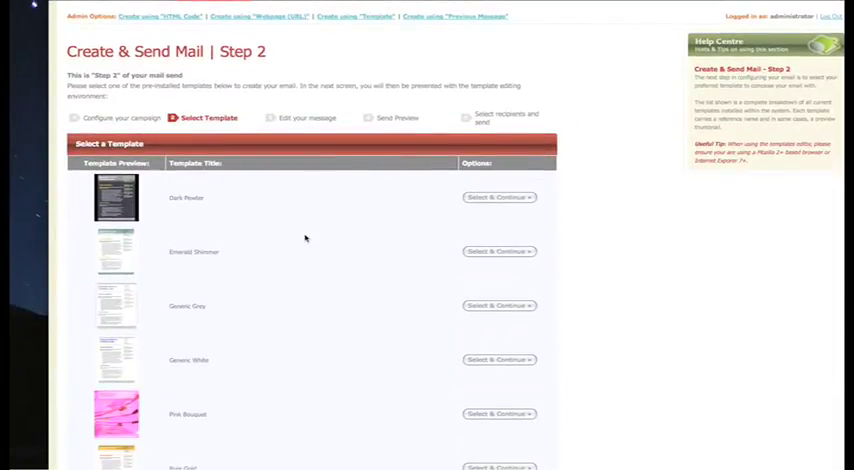
scroll("down", 3)
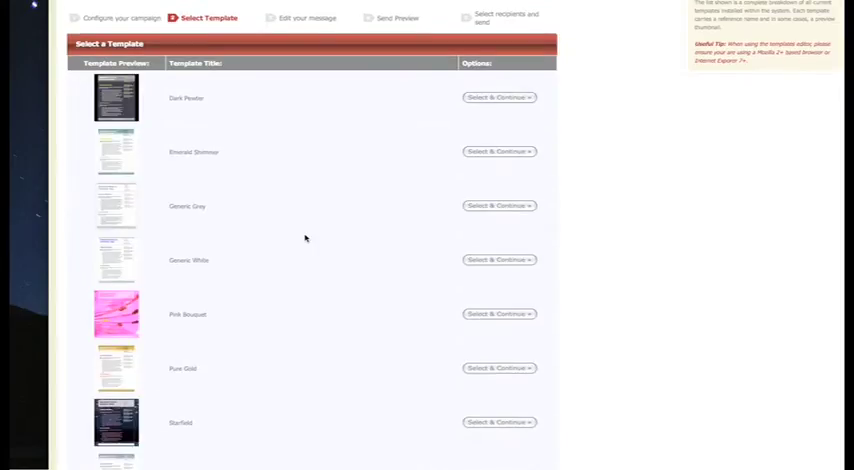
scroll("down", 3)
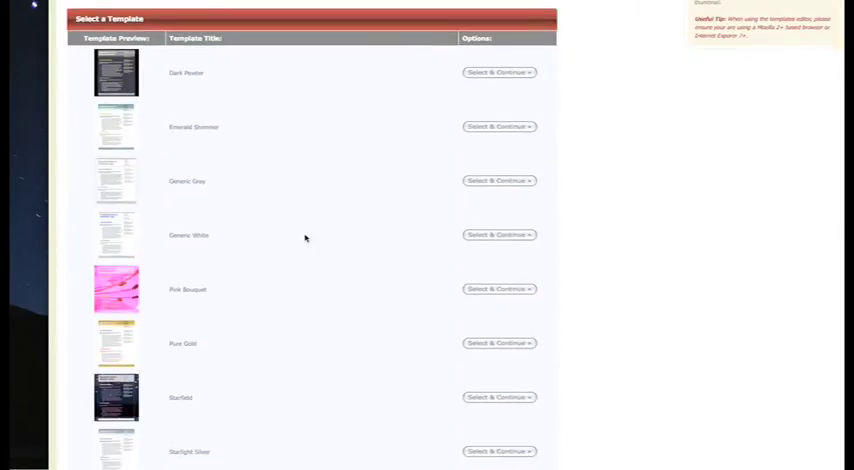
scroll("down", 3)
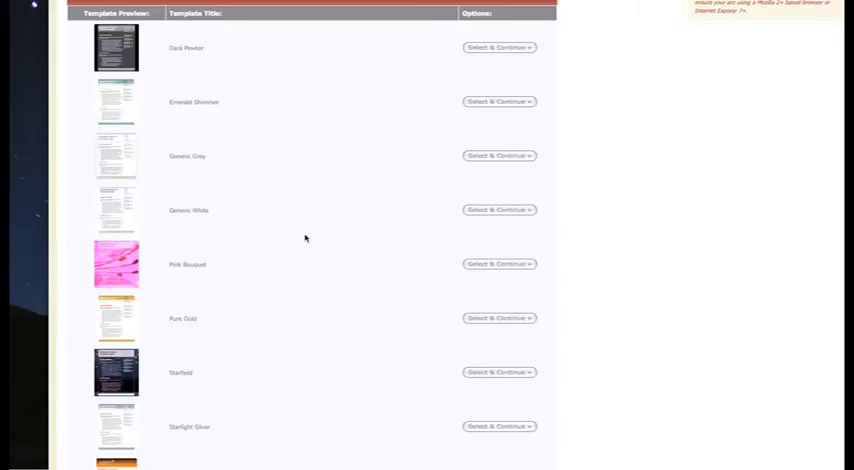
scroll("down", 3)
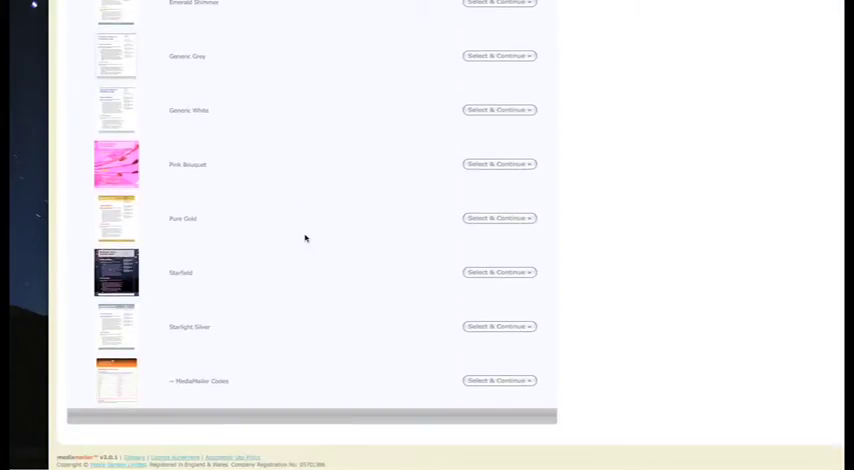
scroll("down", 3)
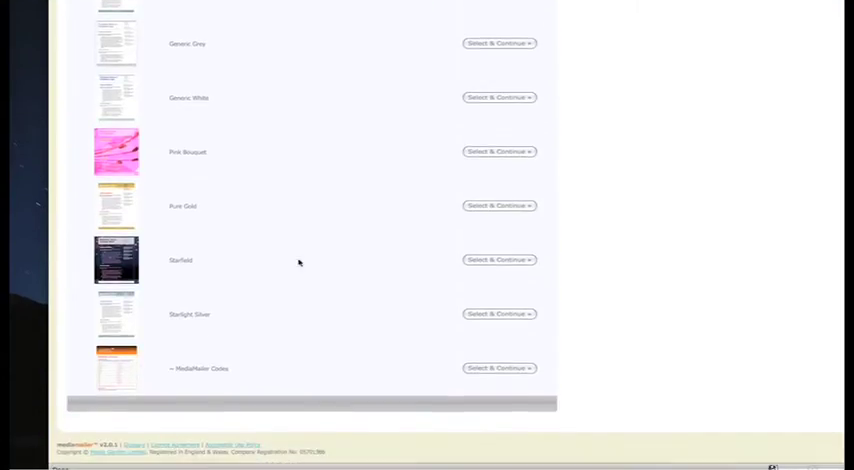
scroll("down", 3)
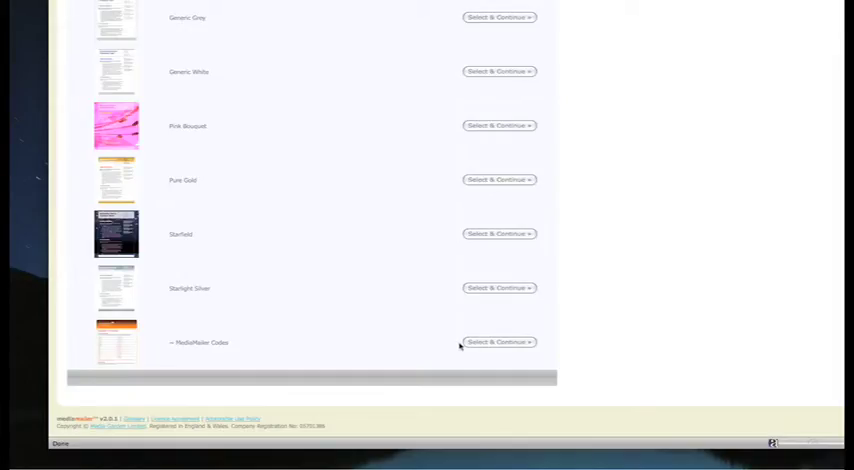
left_click(498, 342)
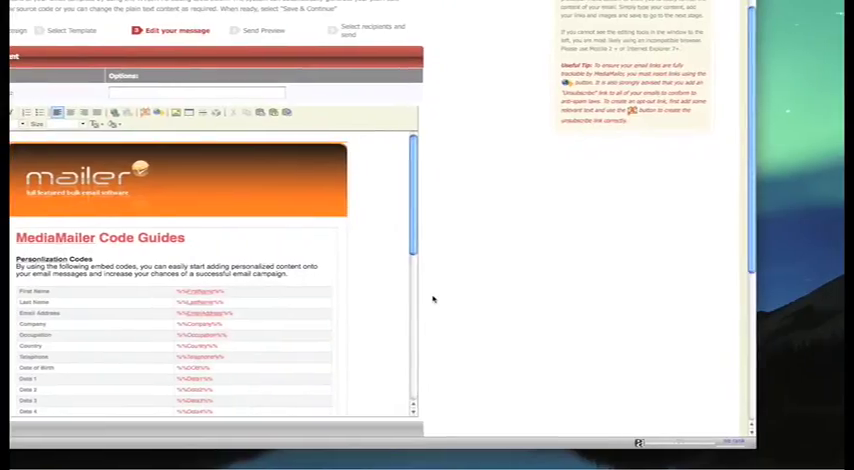
scroll("down", 3)
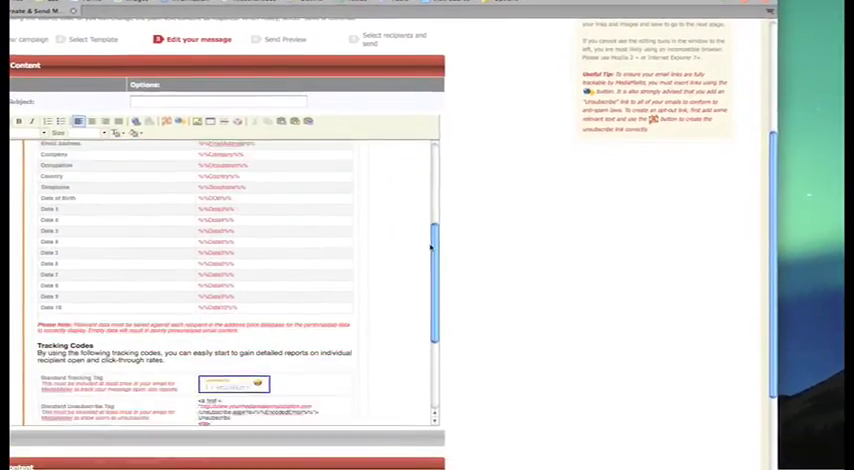
scroll("down", 3)
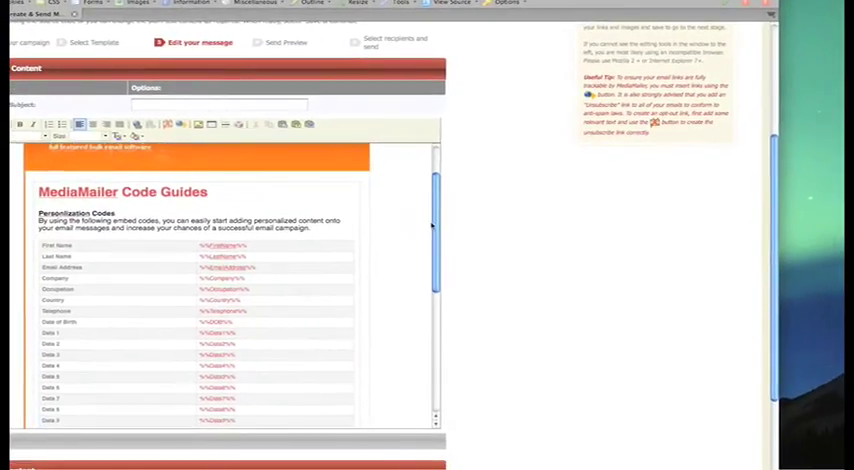
scroll("down", 3)
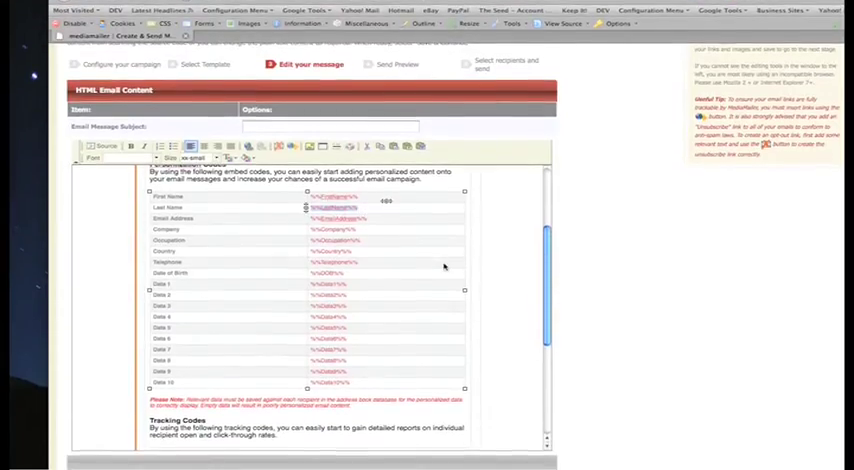
scroll("down", 3)
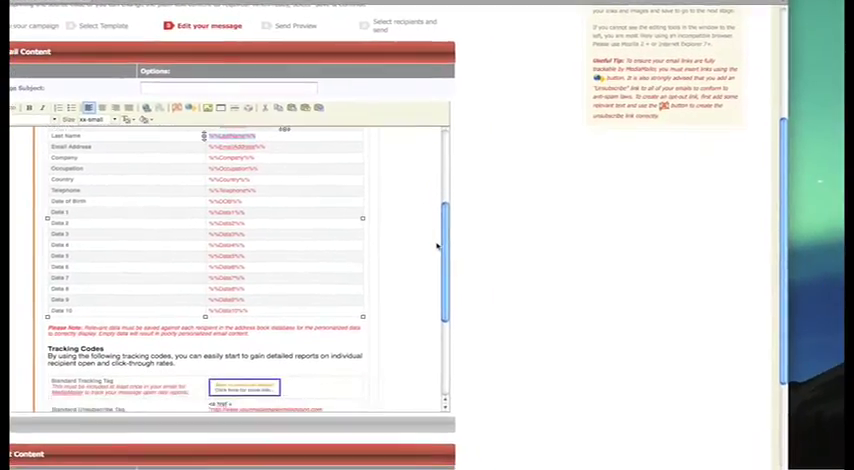
scroll("down", 3)
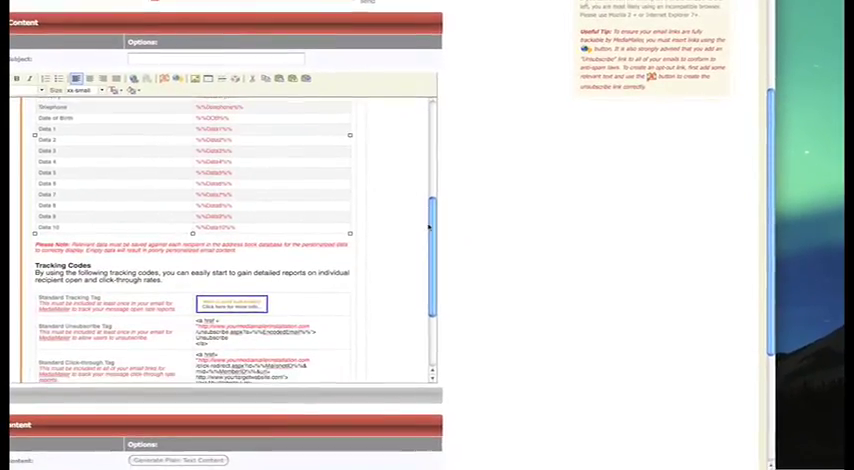
Insert the Unsubscribe tag below the footer of the HTML email content
scroll("down", 3)
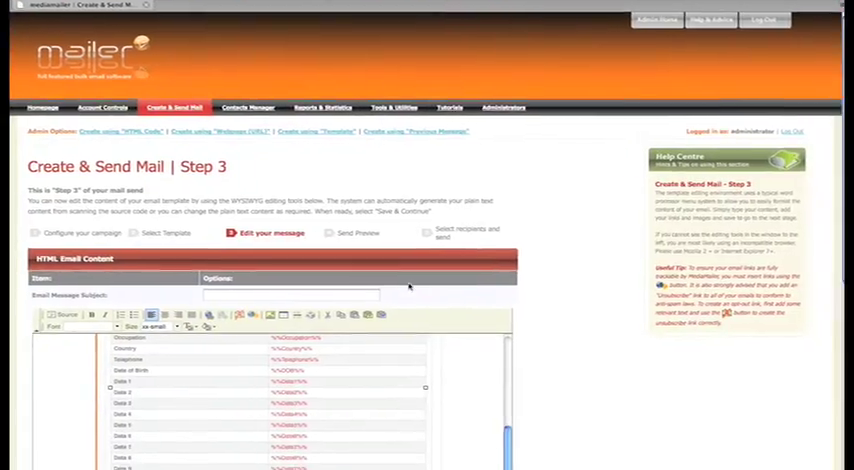
scroll("down", 3)
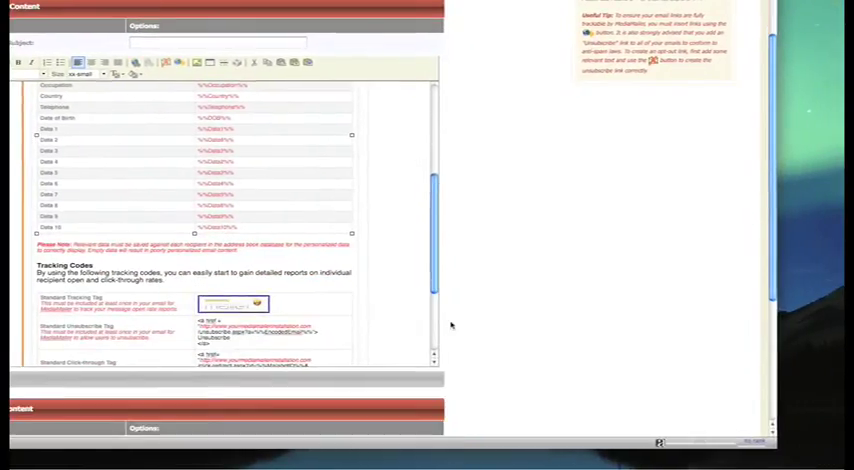
scroll("down", 3)
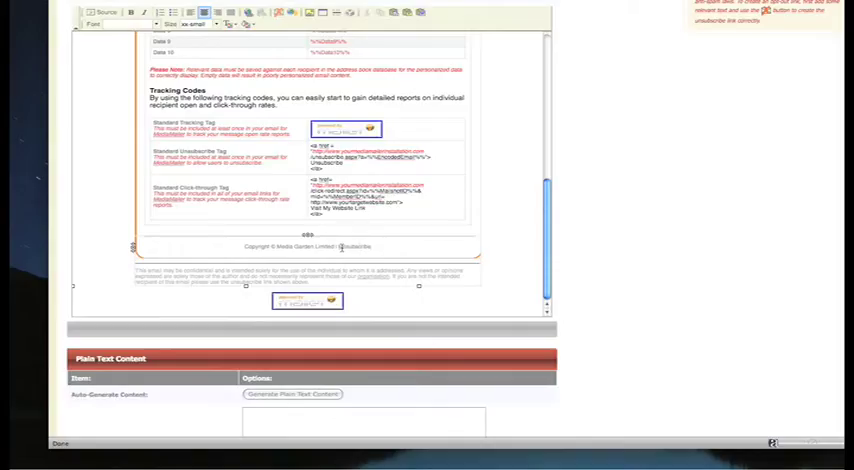
double_click(356, 246)
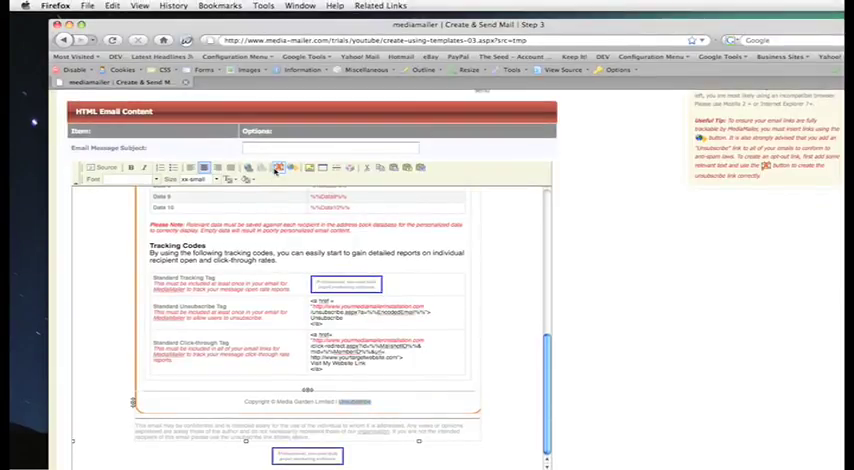
scroll("down", 3)
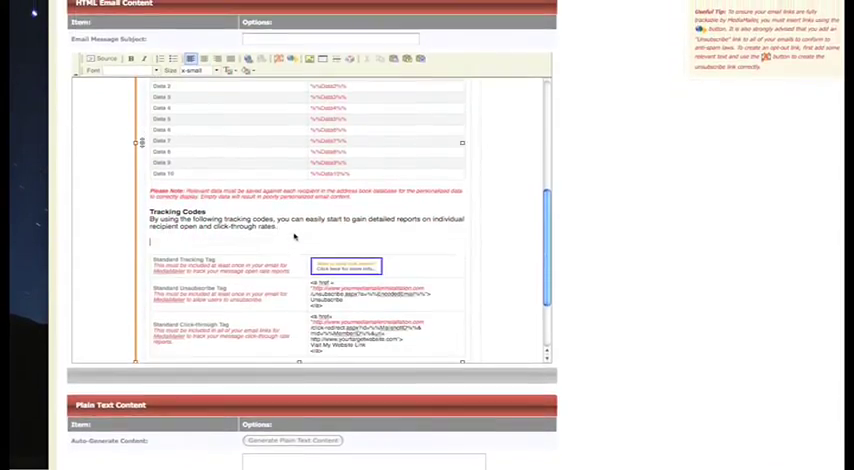
Add a 'Read my blog...' line under Tracking Codes as a tracked click-through link
type("read my blog...")
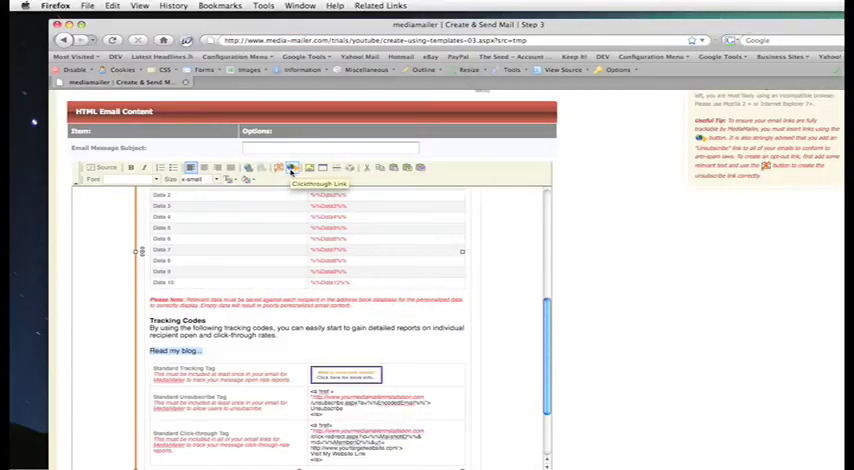
left_click(286, 168)
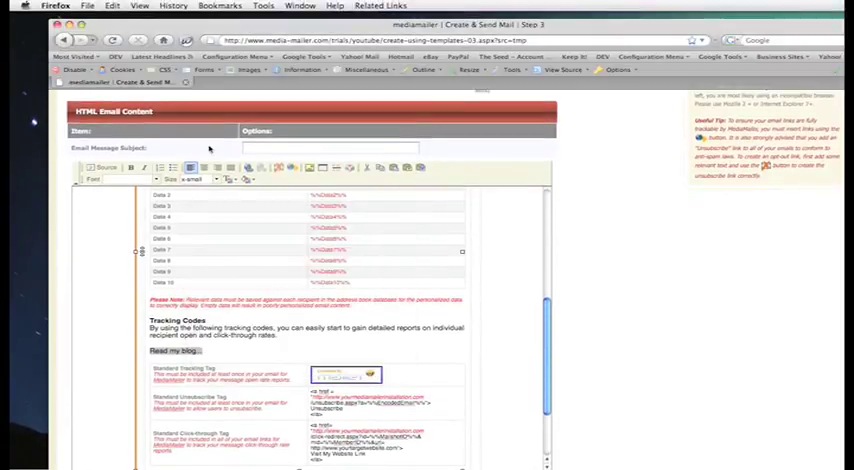
scroll("down", 3)
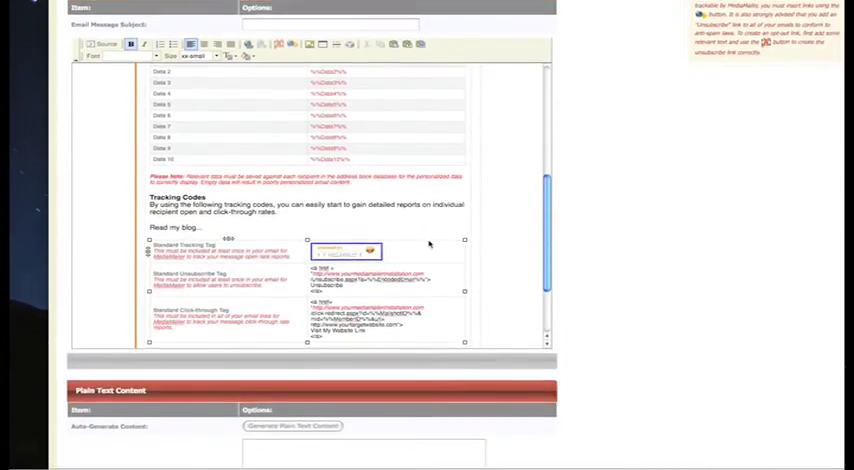
scroll("down", 3)
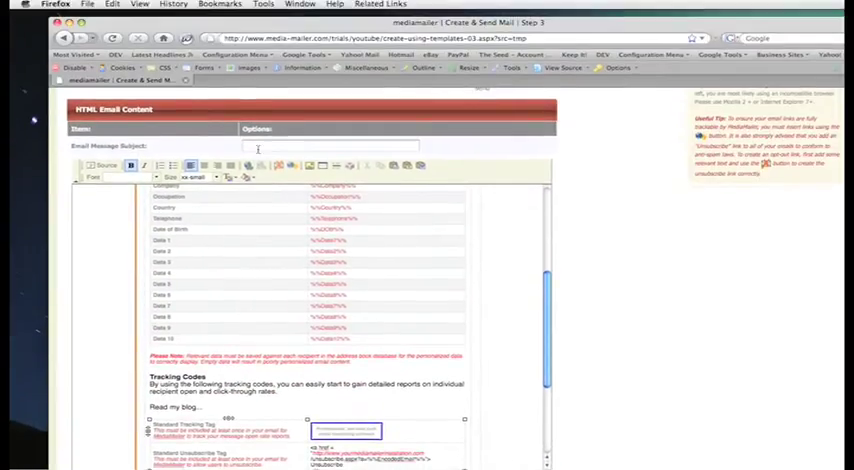
Enter 'Hello from MediaMailer' as the email message subject
type("Hello")
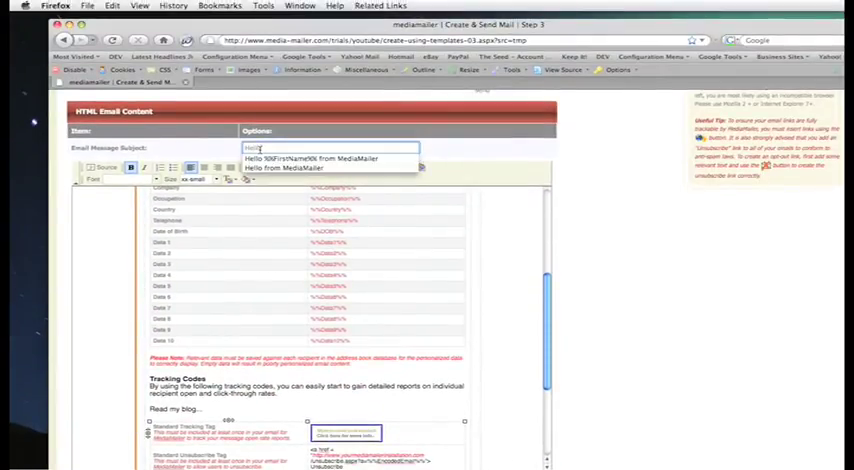
mouse_move(300, 168)
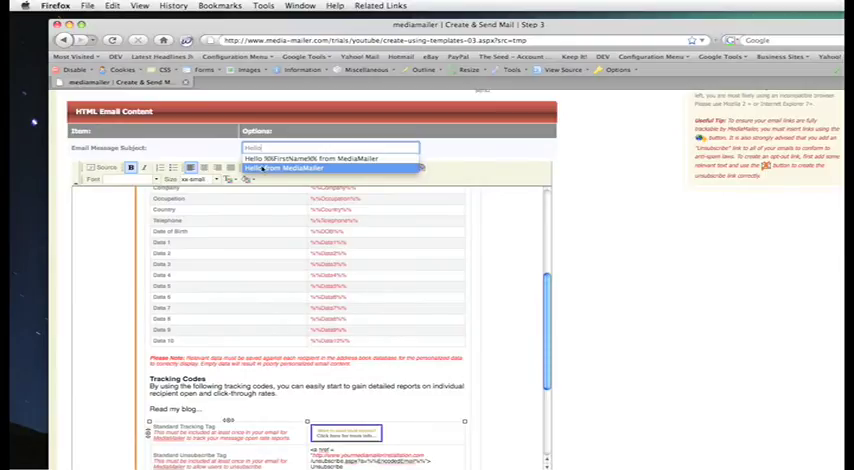
scroll("down", 3)
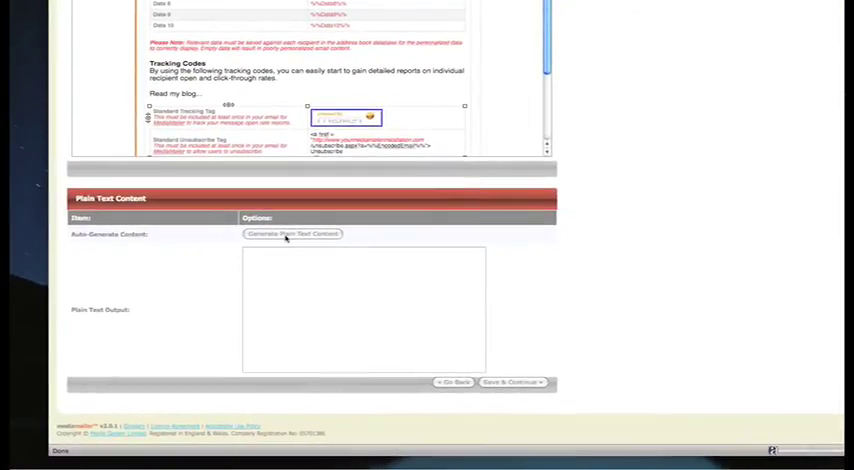
Generate the plain-text content from the HTML and save the message to continue
left_click(292, 234)
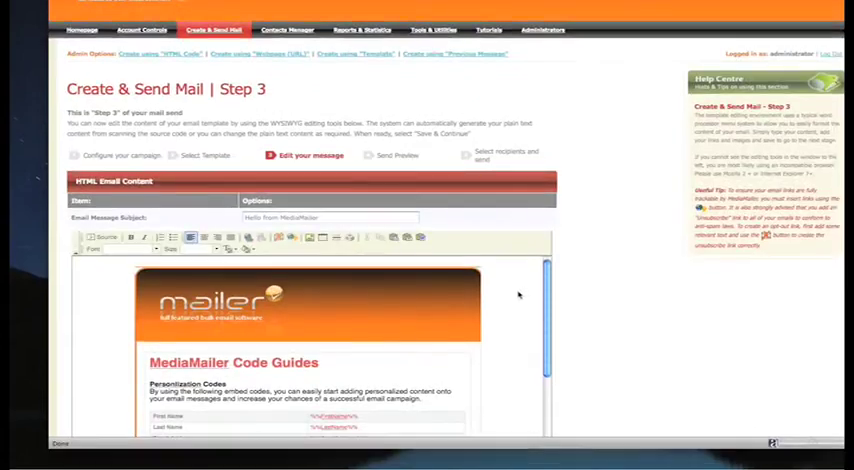
scroll("down", 3)
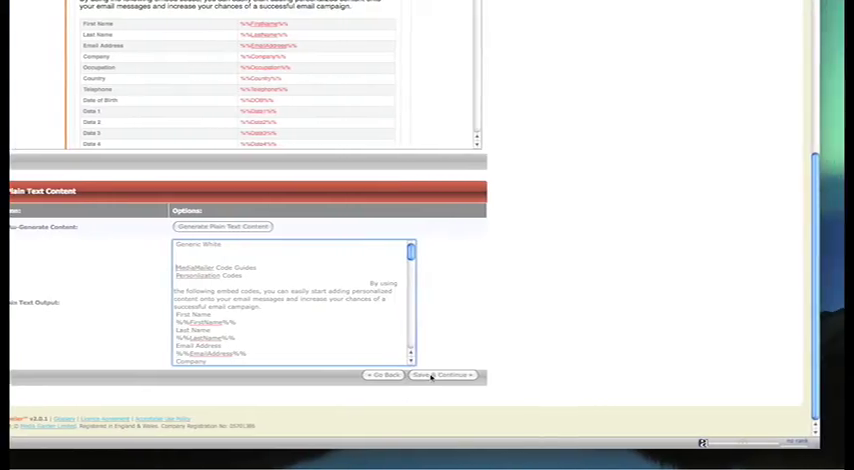
left_click(436, 376)
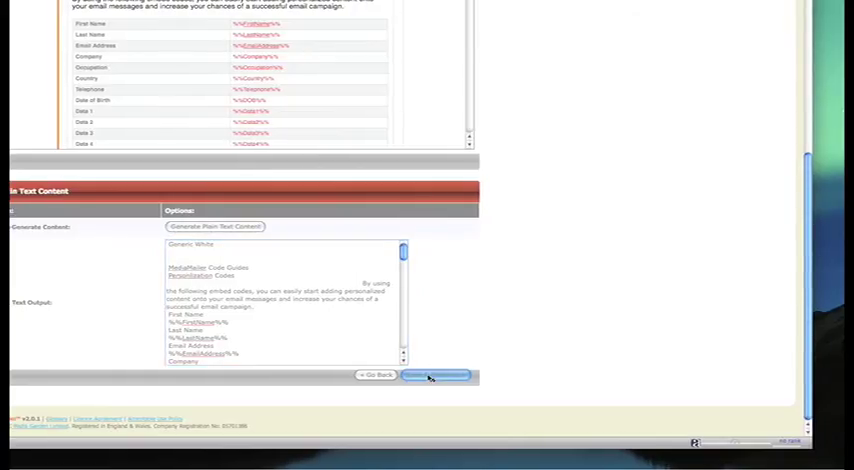
left_click(432, 376)
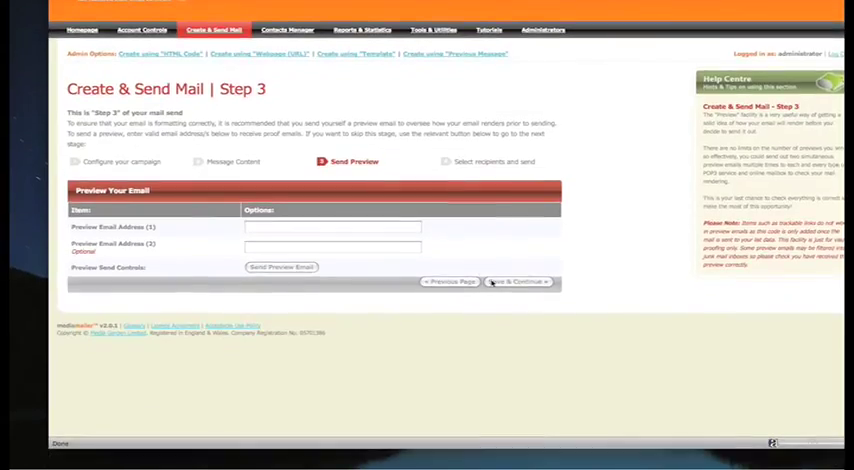
Skip the Preview Your Email page to reach the recipient lists
left_click(520, 280)
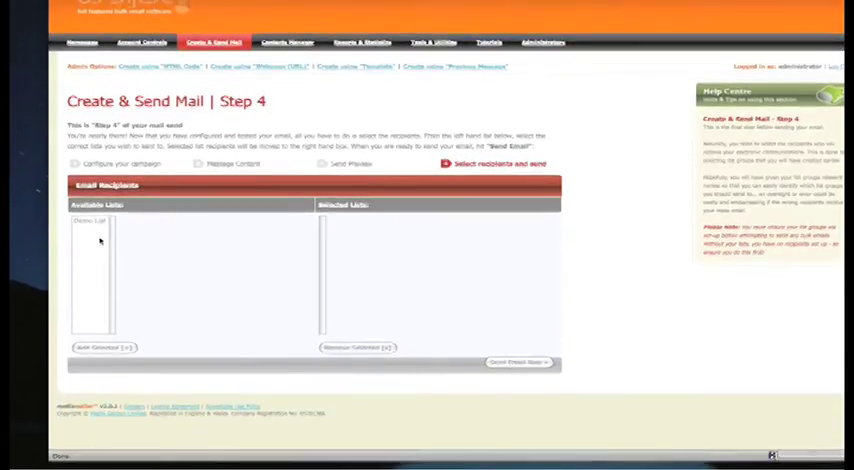
Add Demo List to the selected recipients and send the email
left_click(92, 234)
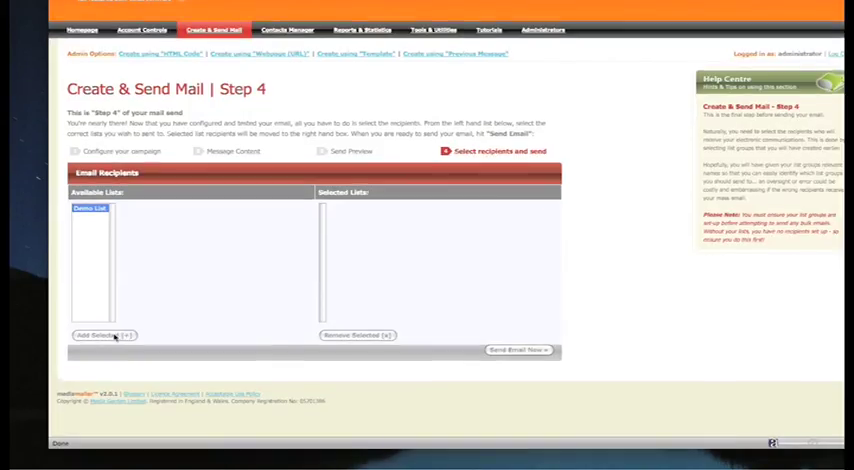
left_click(104, 334)
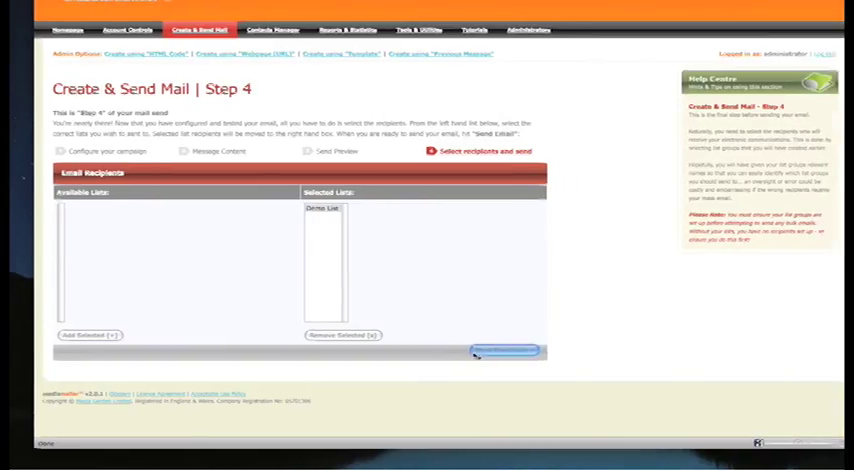
left_click(504, 352)
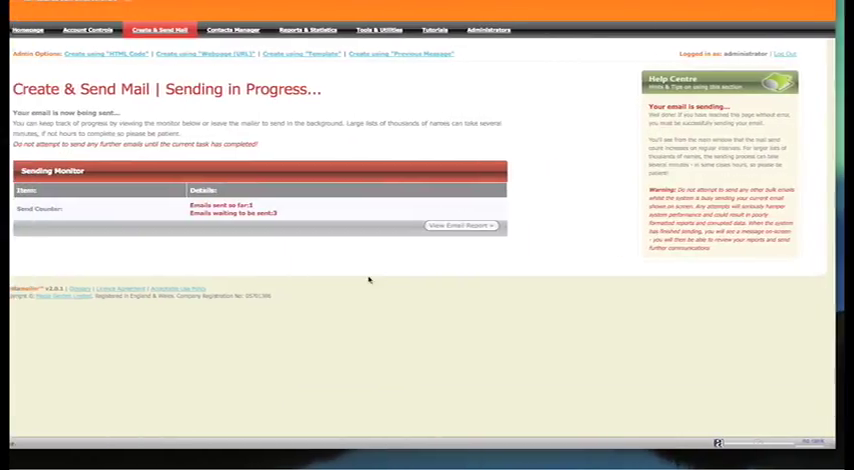